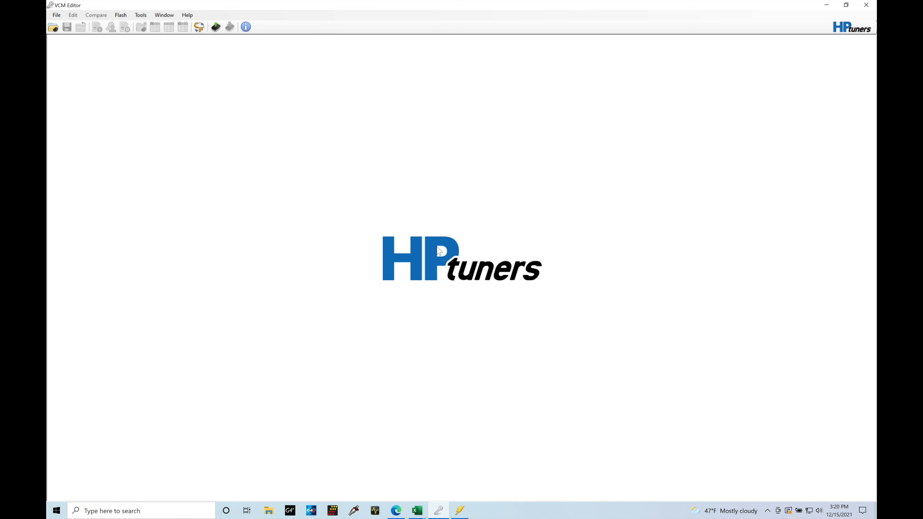
# Step: Open the Base cal 1 tune file from the 2014 Mustang Gt folder
pyautogui.click(53, 26)
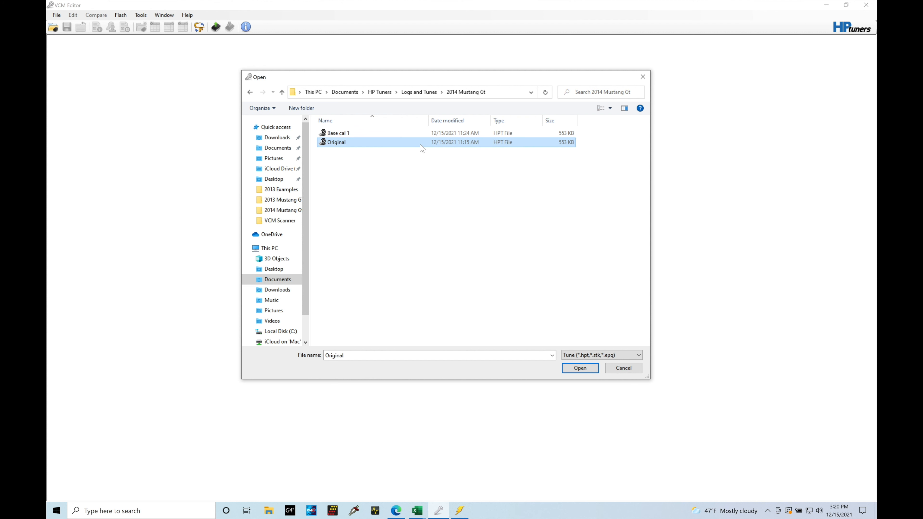
pyautogui.click(338, 133)
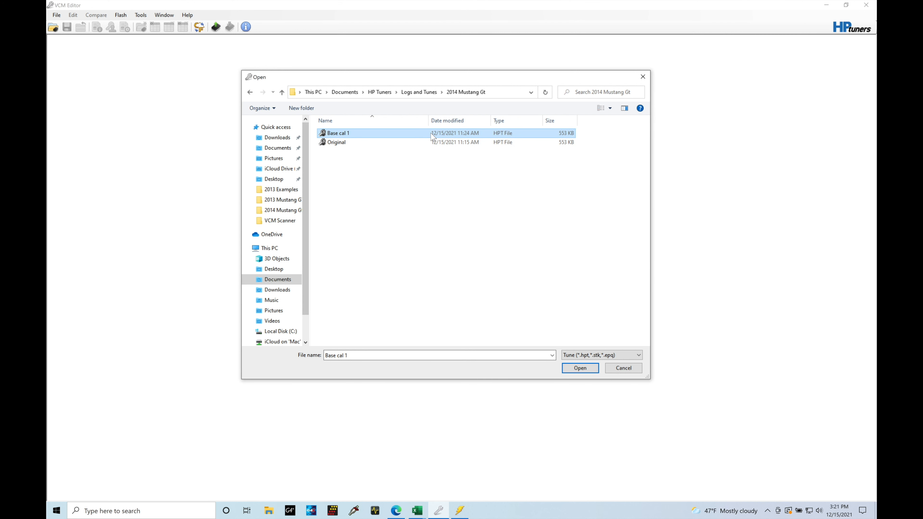
pyautogui.click(579, 367)
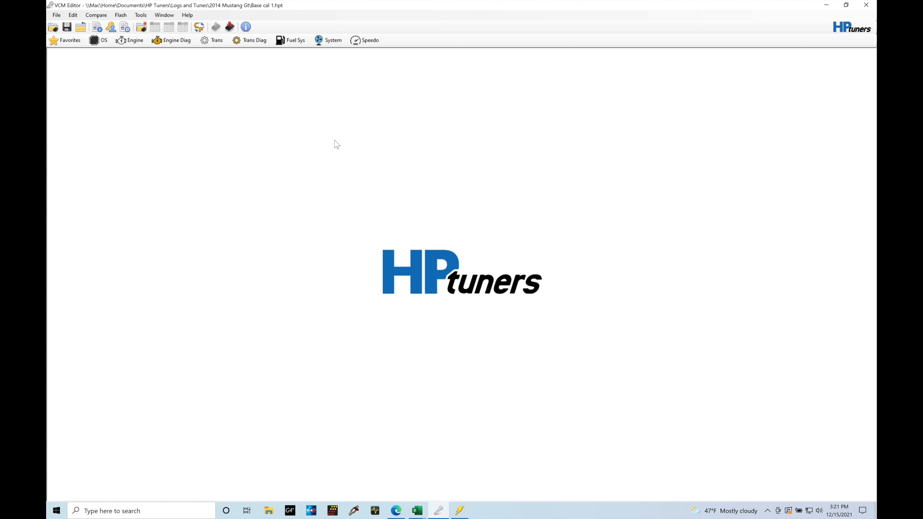
pyautogui.moveTo(400, 484)
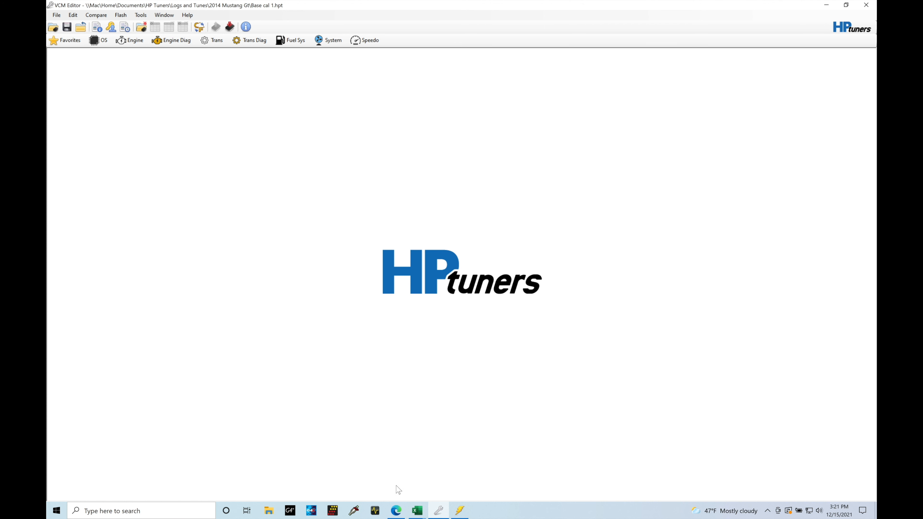
pyautogui.moveTo(269, 16)
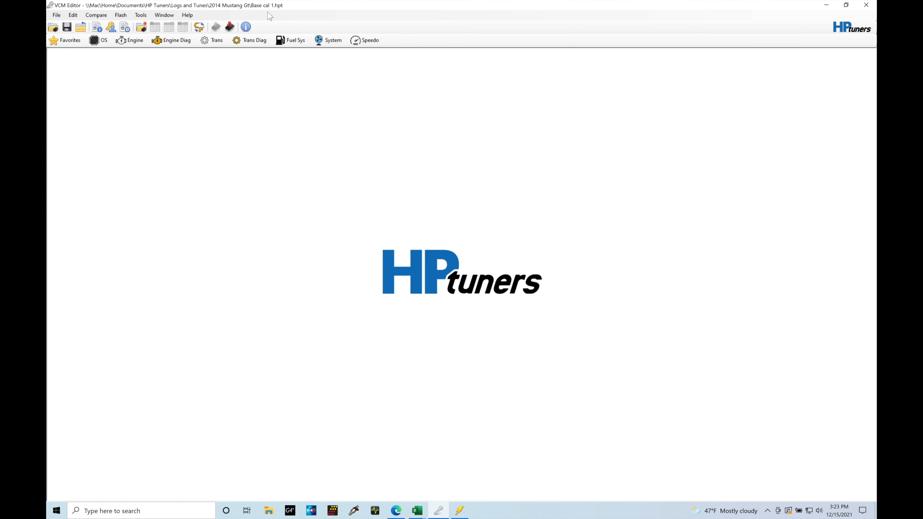
# Step: Bring up the Compare menu to compare Base cal 1 against another file
pyautogui.click(95, 15)
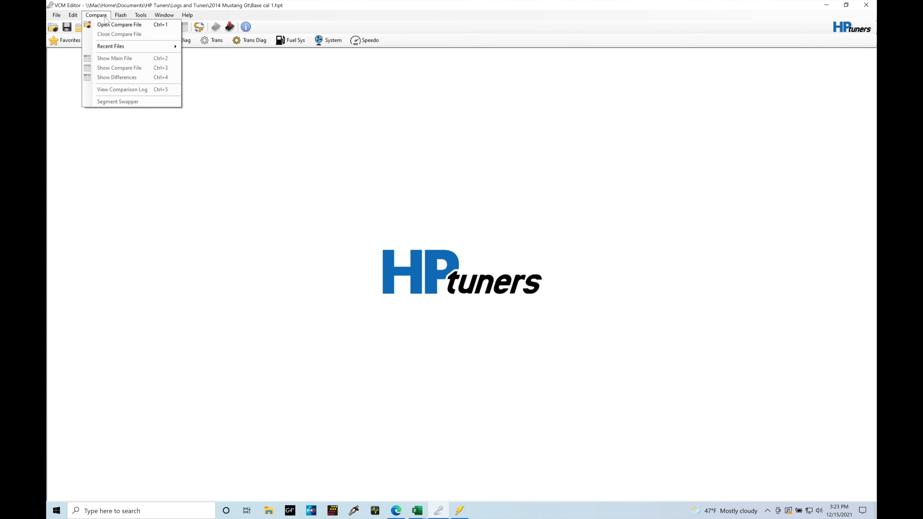